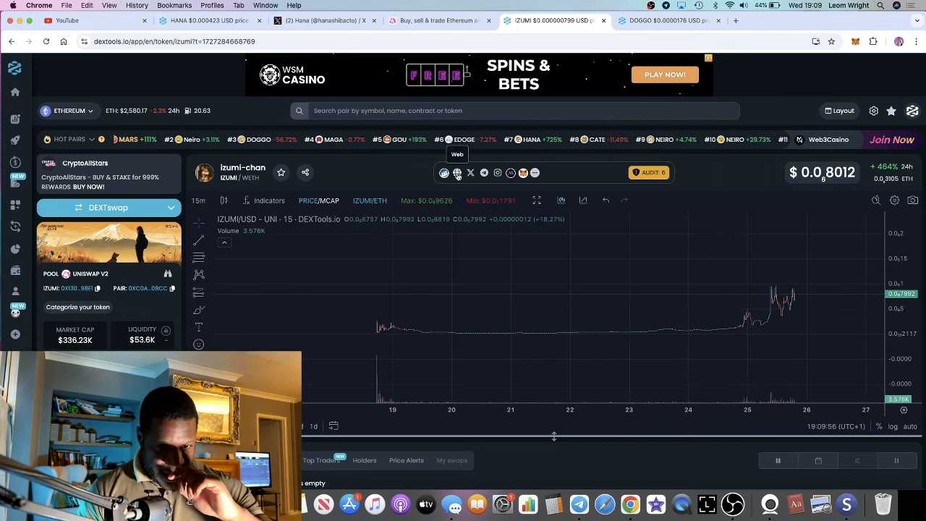
Step: Look over the izumi-chan.xyz origin story, Community Takeover and Liquidity Burned sections
{"action": "left_click", "coordinate": [457, 172]}
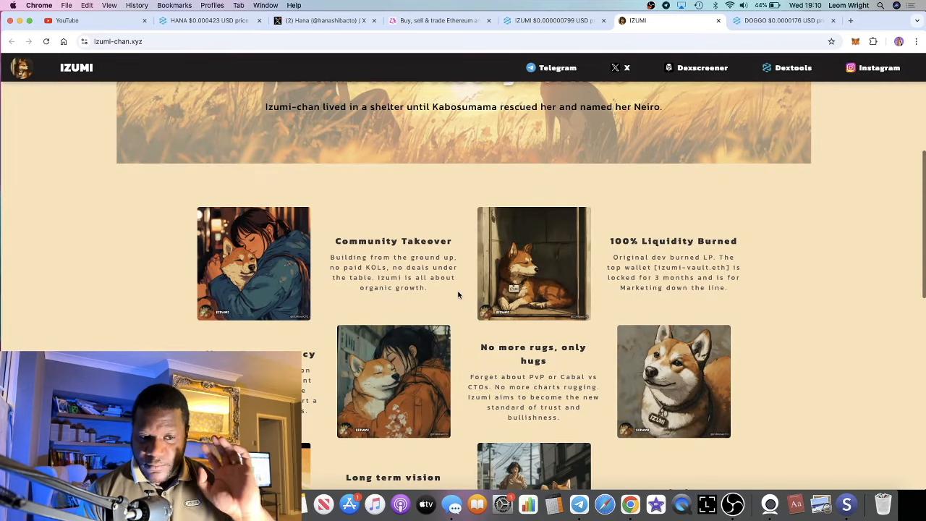
{"action": "scroll", "scroll_direction": "down", "scroll_amount": 3}
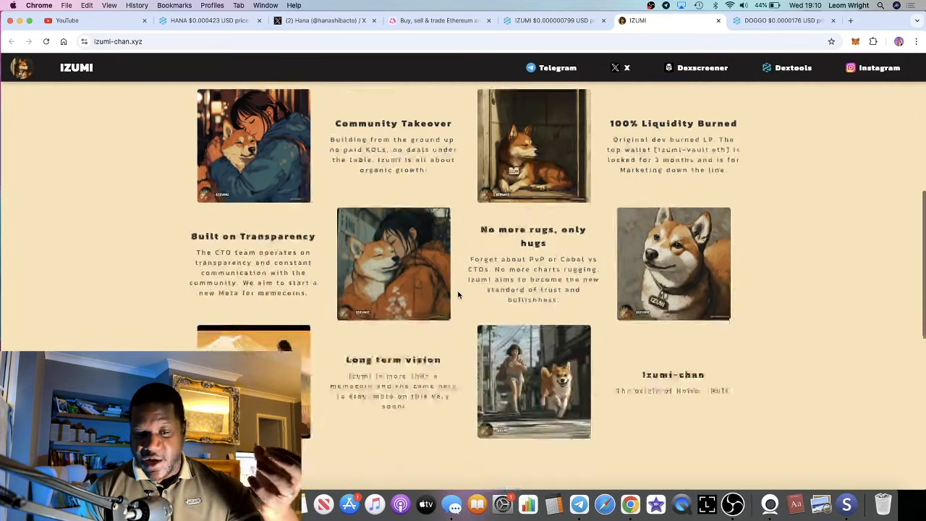
{"action": "scroll", "scroll_direction": "down", "scroll_amount": 3}
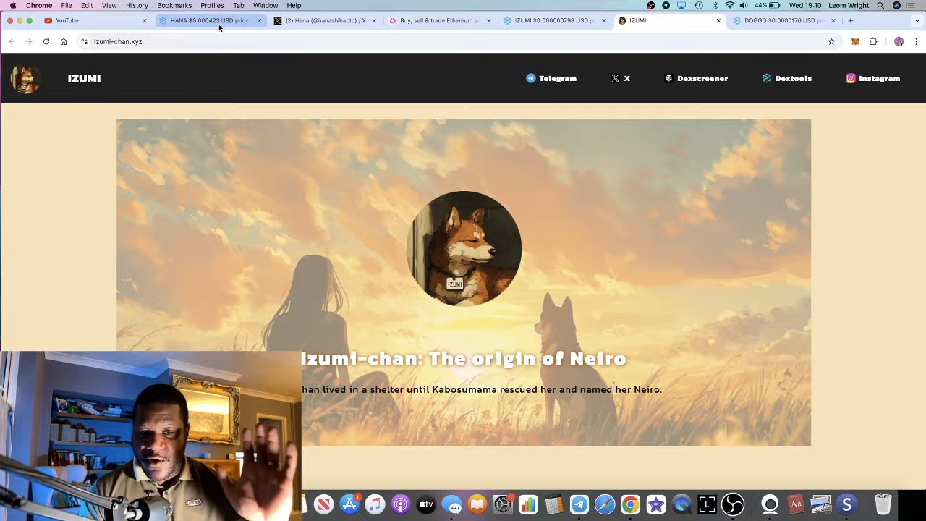
Step: Flip between the HANA and IZUMI DEXTools charts to compare their recent price moves
{"action": "left_click", "coordinate": [210, 20]}
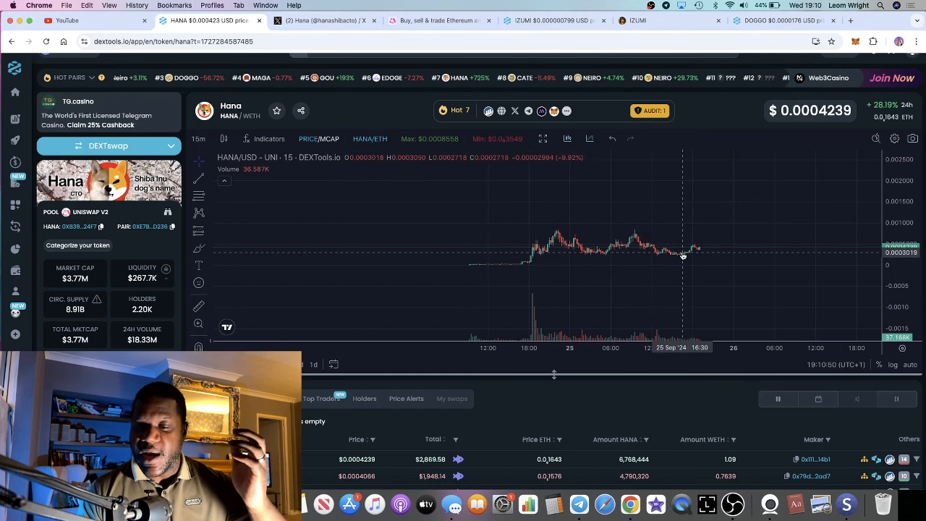
{"action": "mouse_move", "coordinate": [695, 243]}
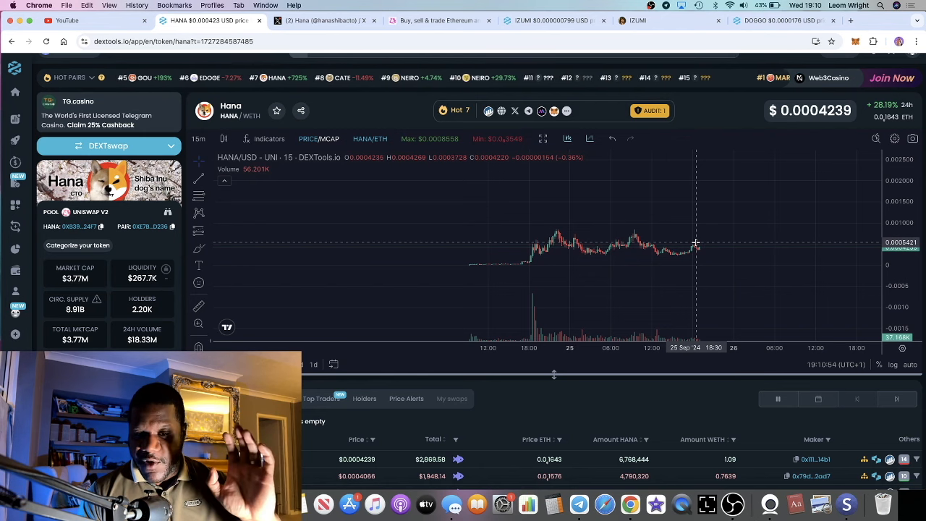
{"action": "left_click", "coordinate": [553, 21]}
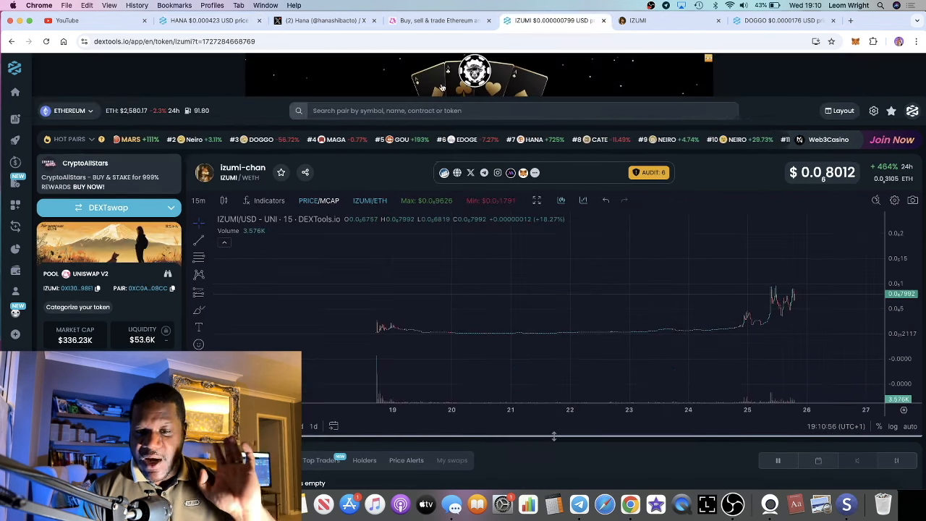
{"action": "left_click", "coordinate": [205, 20]}
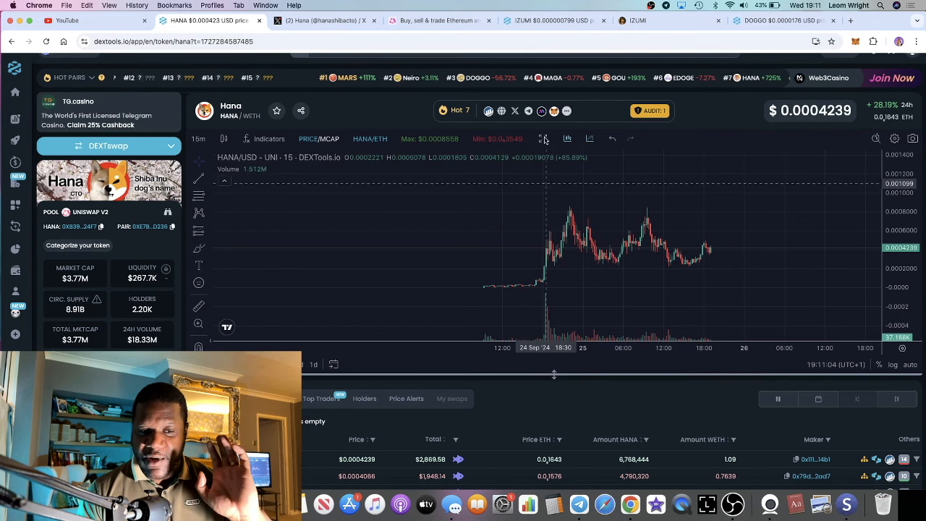
{"action": "left_click", "coordinate": [538, 21]}
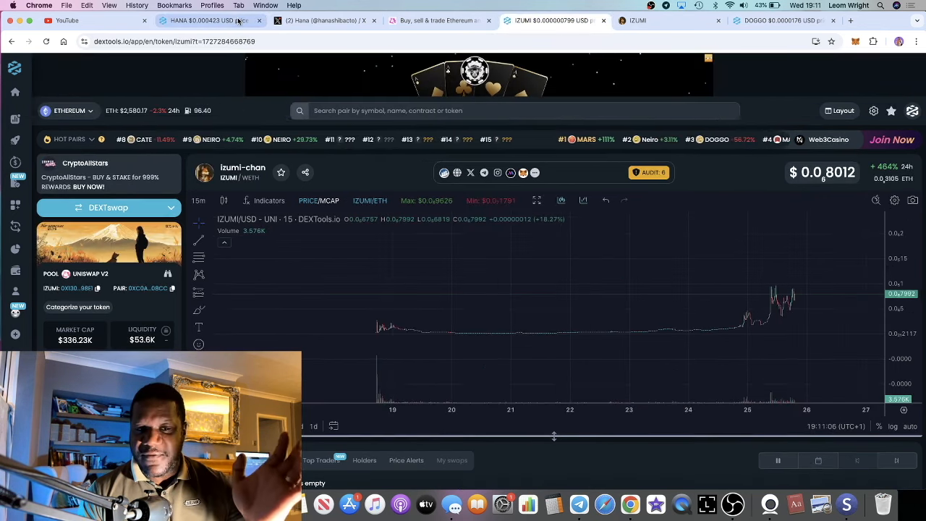
{"action": "left_click", "coordinate": [206, 20]}
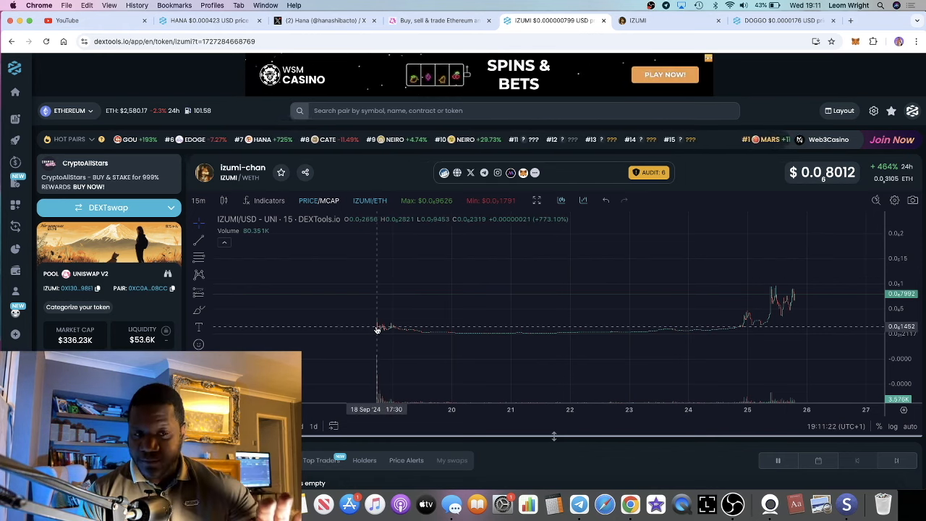
{"action": "left_click", "coordinate": [203, 20]}
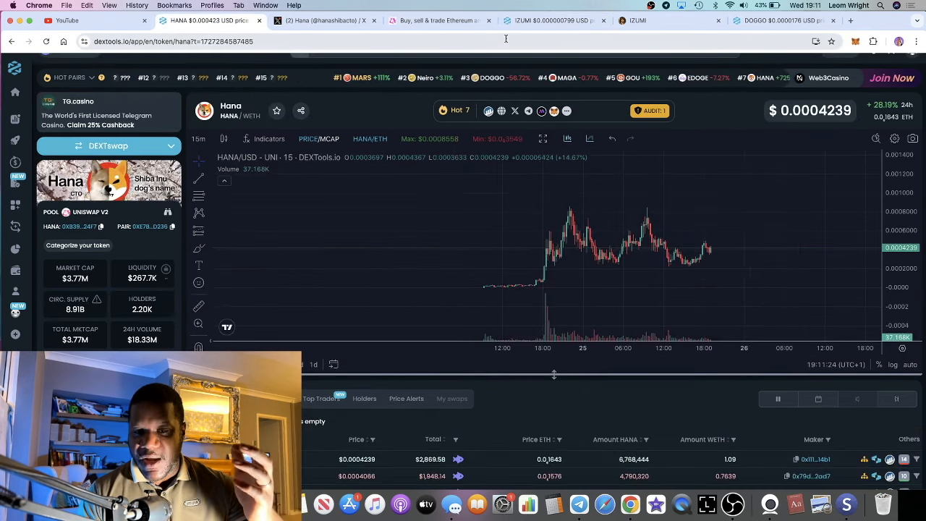
{"action": "left_click", "coordinate": [552, 20]}
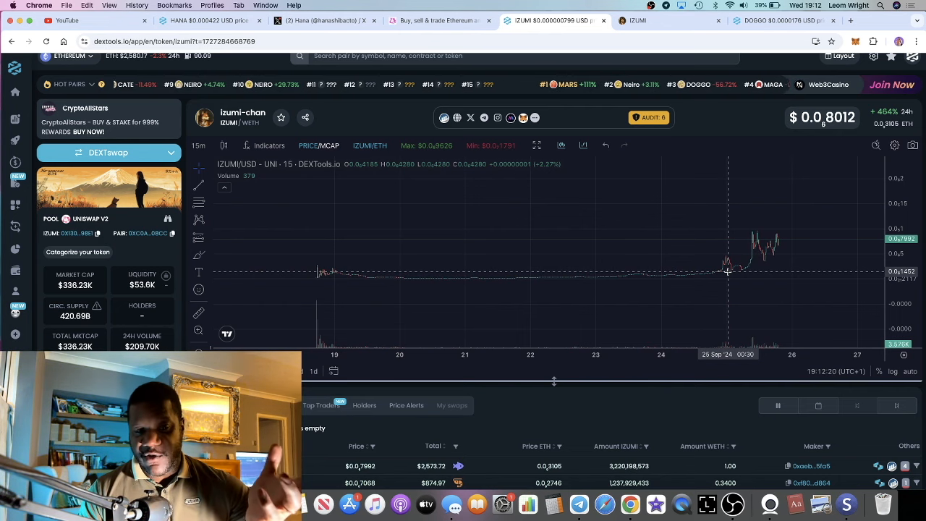
{"action": "mouse_move", "coordinate": [746, 239]}
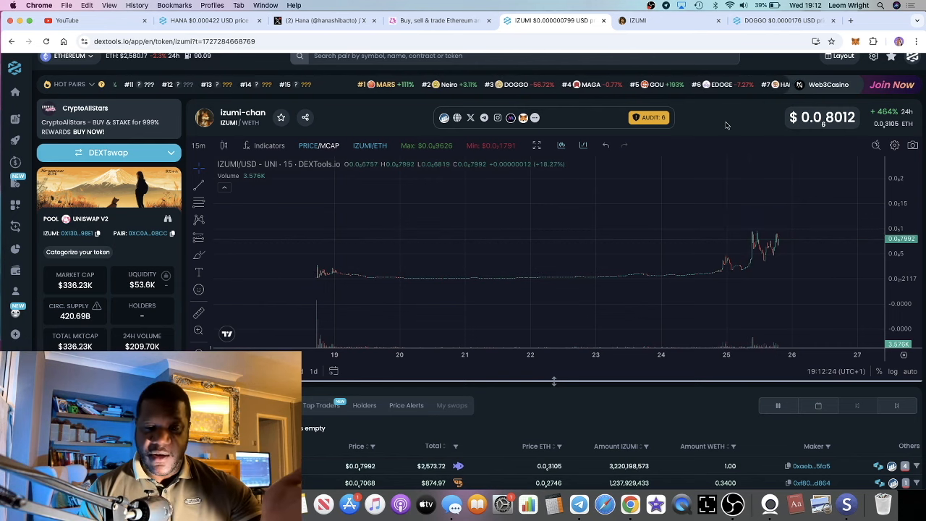
{"action": "left_click", "coordinate": [668, 20]}
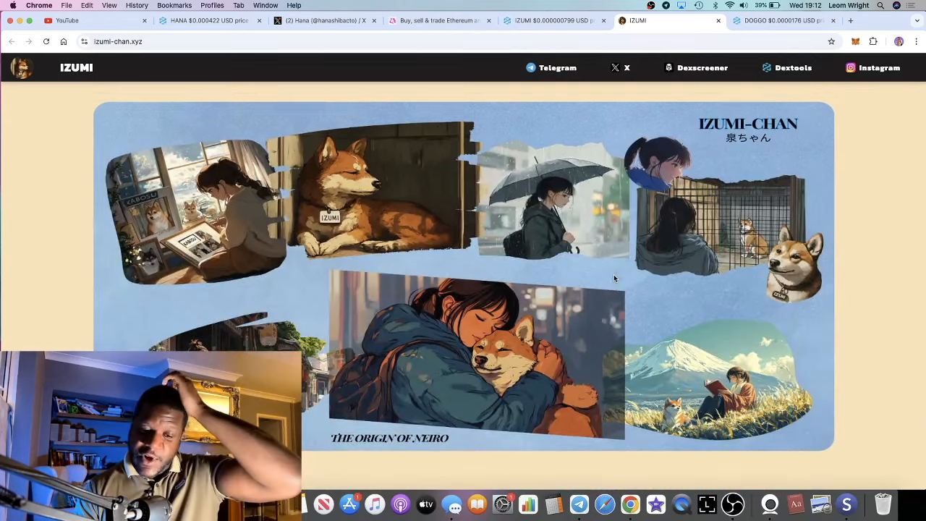
{"action": "scroll", "scroll_direction": "down", "scroll_amount": 3}
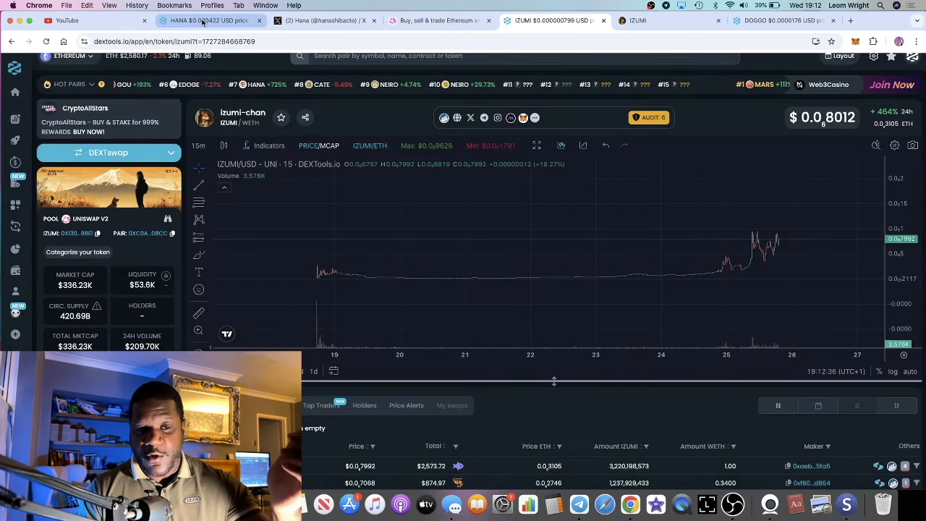
{"action": "left_click", "coordinate": [659, 20]}
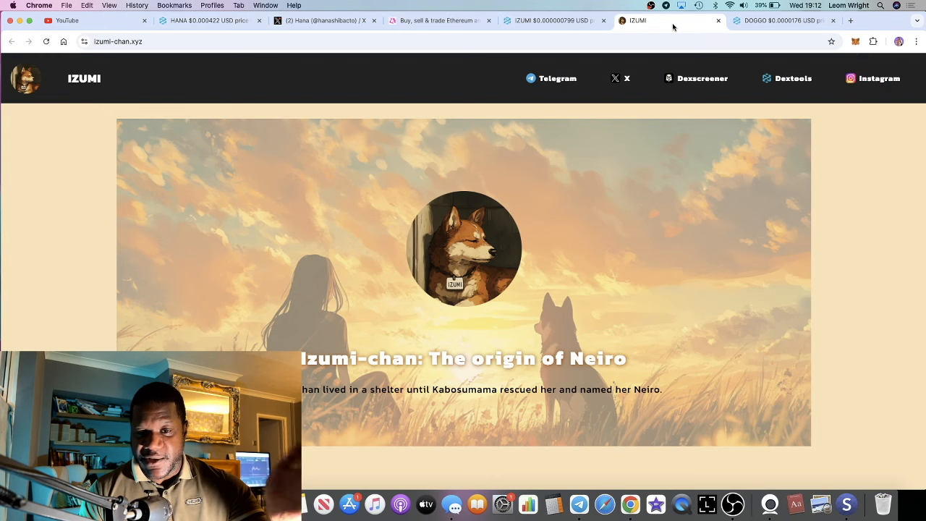
{"action": "left_click", "coordinate": [553, 20]}
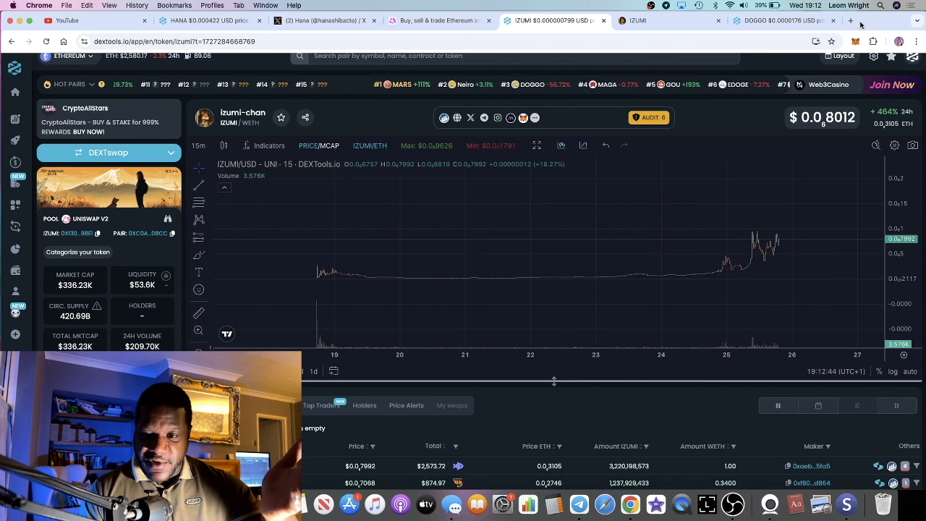
Step: Search DEXTools for 'sato' in a new tab and view the Atsuko Sato chart
{"action": "left_click", "coordinate": [877, 20]}
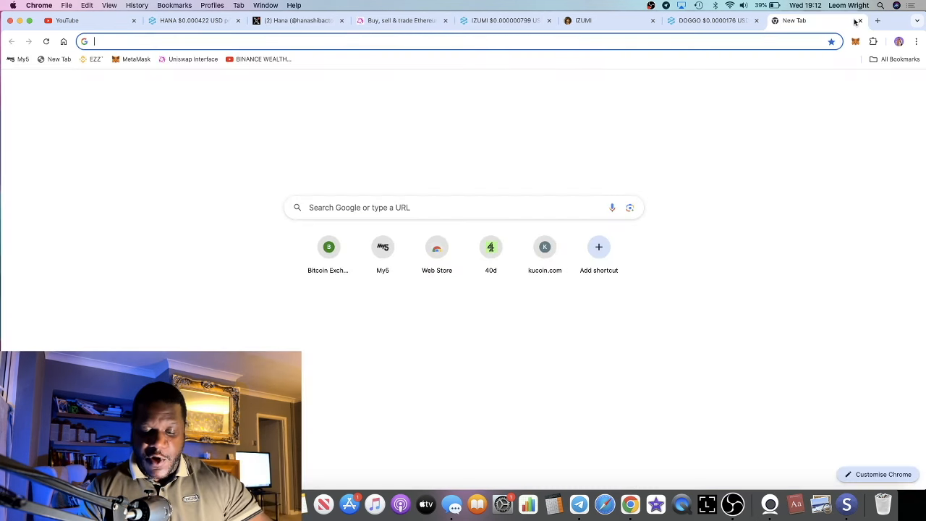
{"action": "type", "text": "sato"}
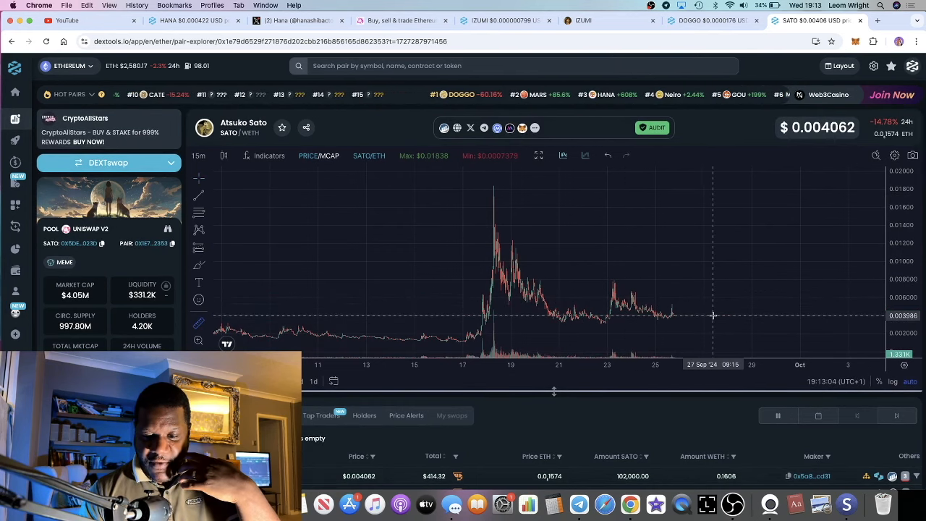
{"action": "left_click_drag", "start_coordinate": [712, 316], "coordinate": [758, 249]}
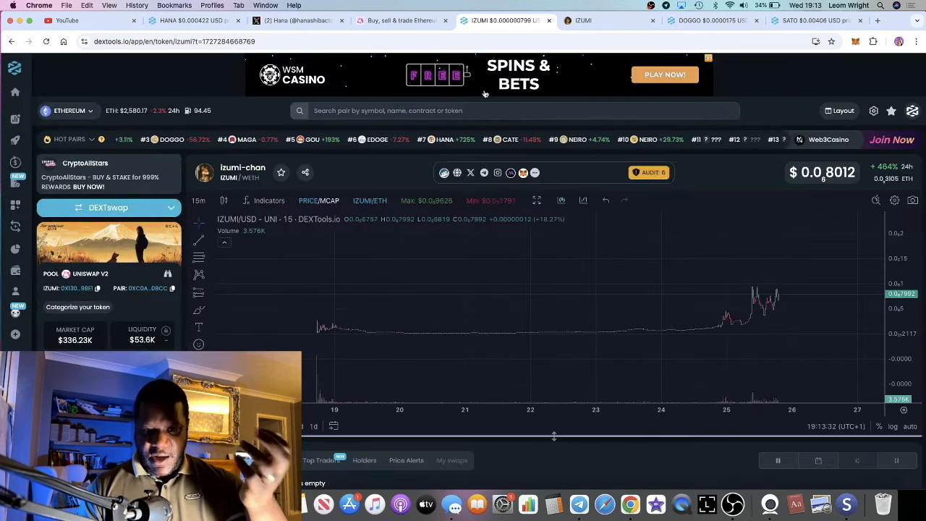
Step: Revisit izumi-chan.xyz and read down through the Izumi-chan origin story
{"action": "left_click", "coordinate": [610, 20]}
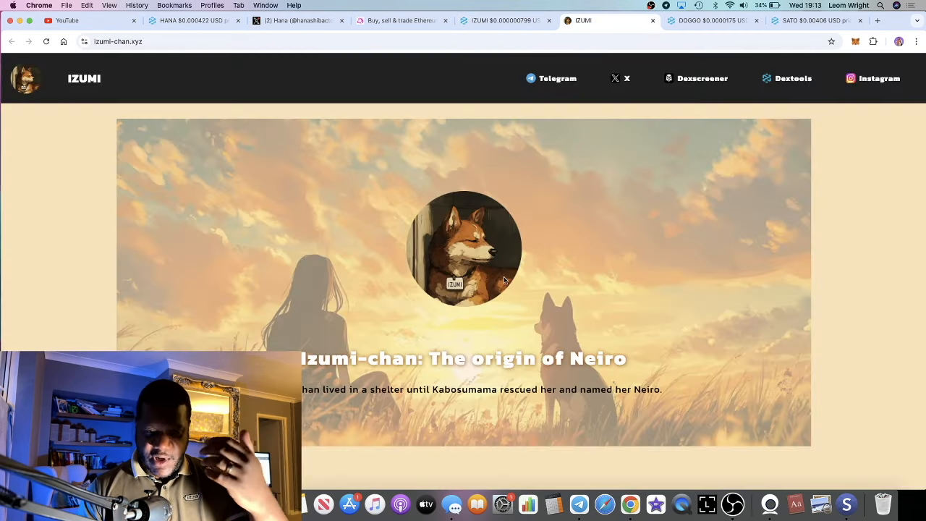
{"action": "scroll", "scroll_direction": "down", "scroll_amount": 3}
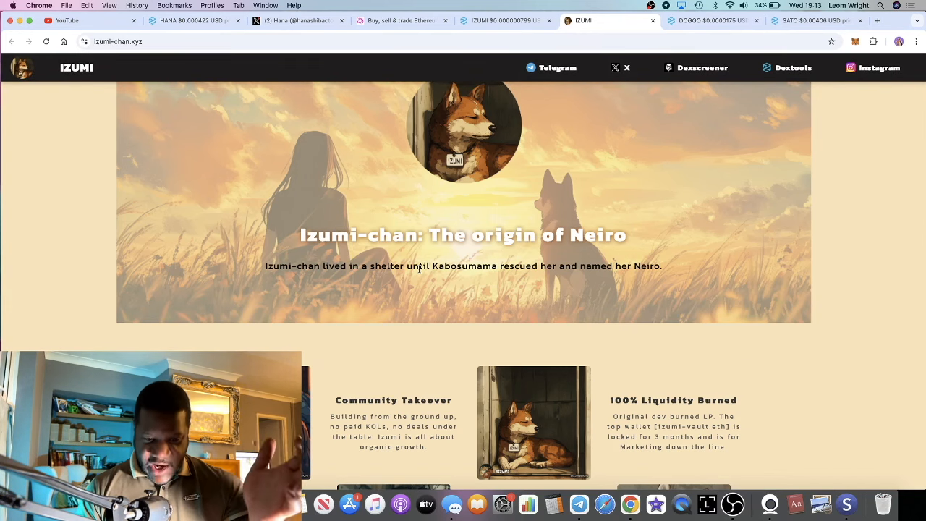
{"action": "scroll", "scroll_direction": "down", "scroll_amount": 3}
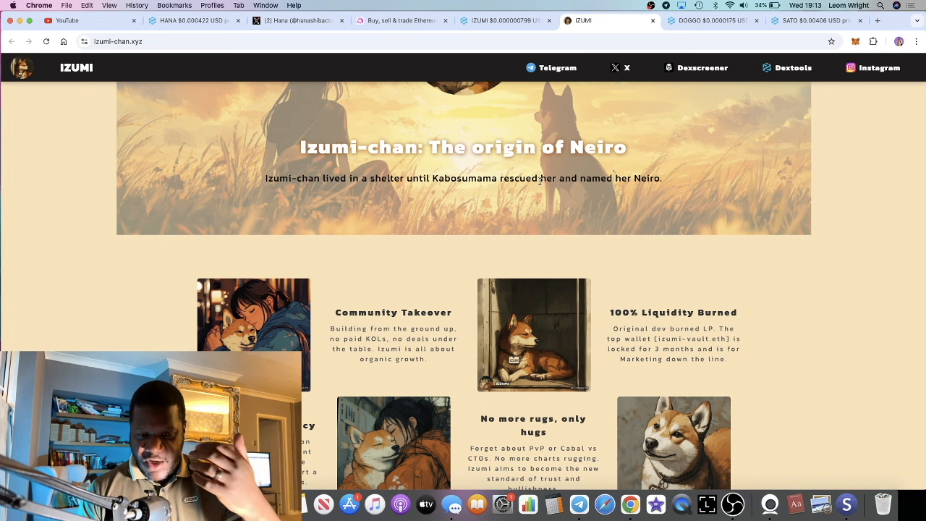
{"action": "mouse_move", "coordinate": [572, 200]}
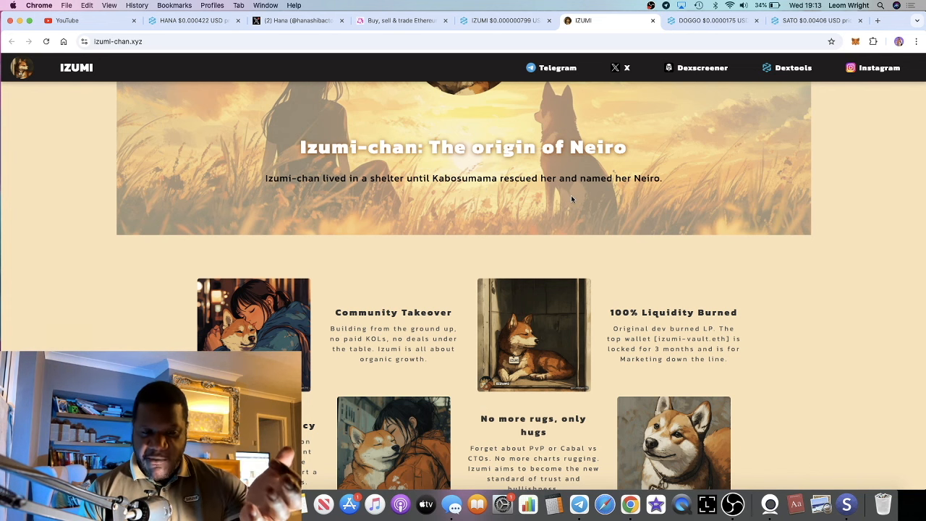
{"action": "mouse_move", "coordinate": [532, 199]}
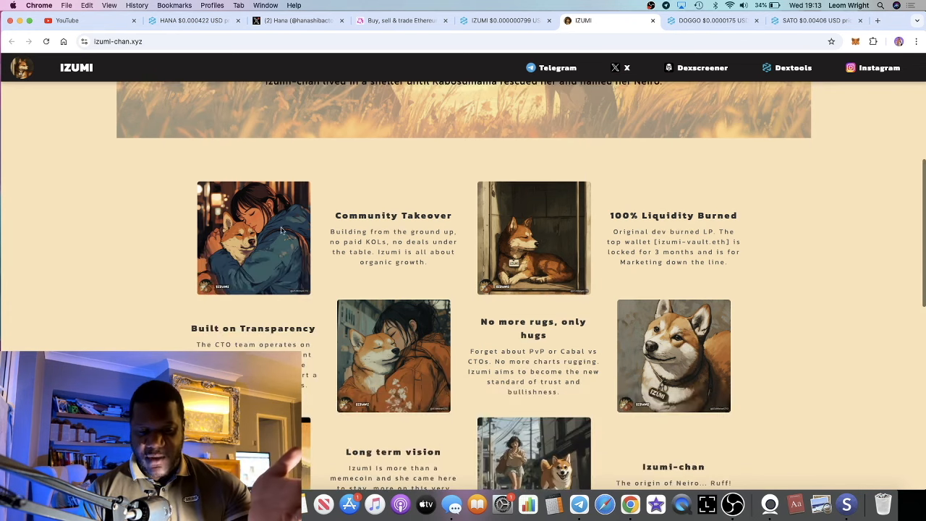
{"action": "scroll", "scroll_direction": "down", "scroll_amount": 3}
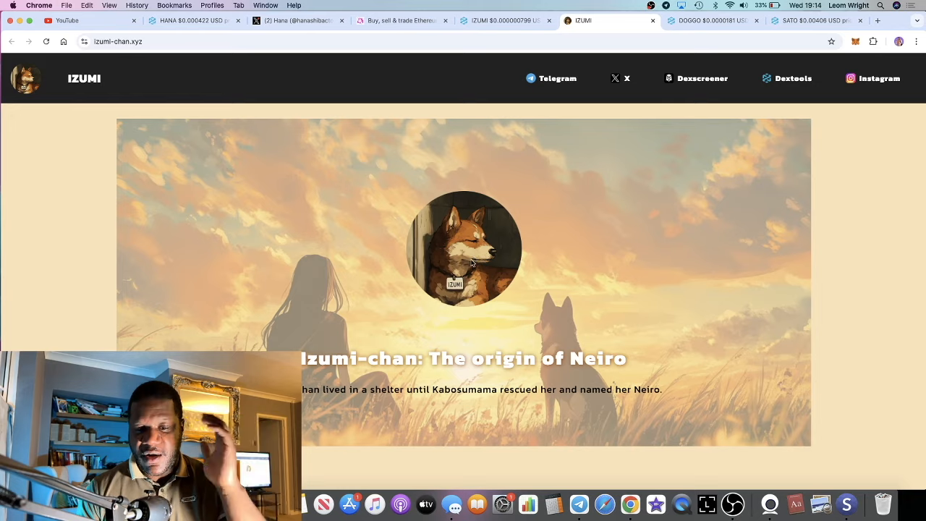
Step: Continue through the community takeover, burned liquidity and transparency feature sections
{"action": "scroll", "scroll_direction": "down", "scroll_amount": 3}
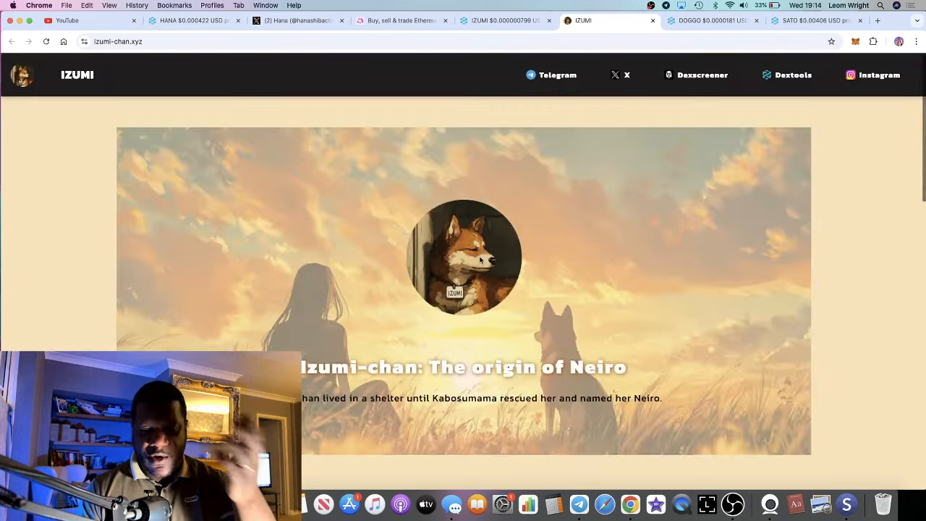
{"action": "scroll", "scroll_direction": "down", "scroll_amount": 3}
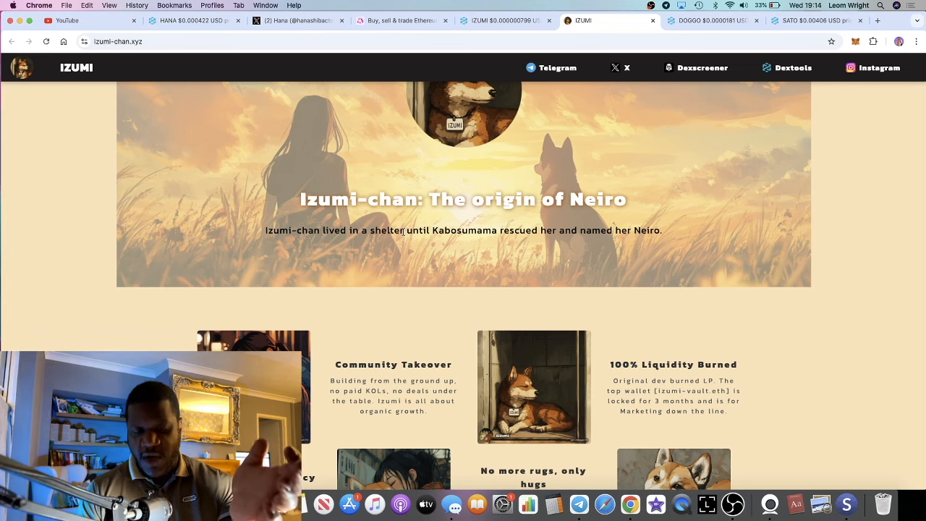
{"action": "scroll", "scroll_direction": "down", "scroll_amount": 3}
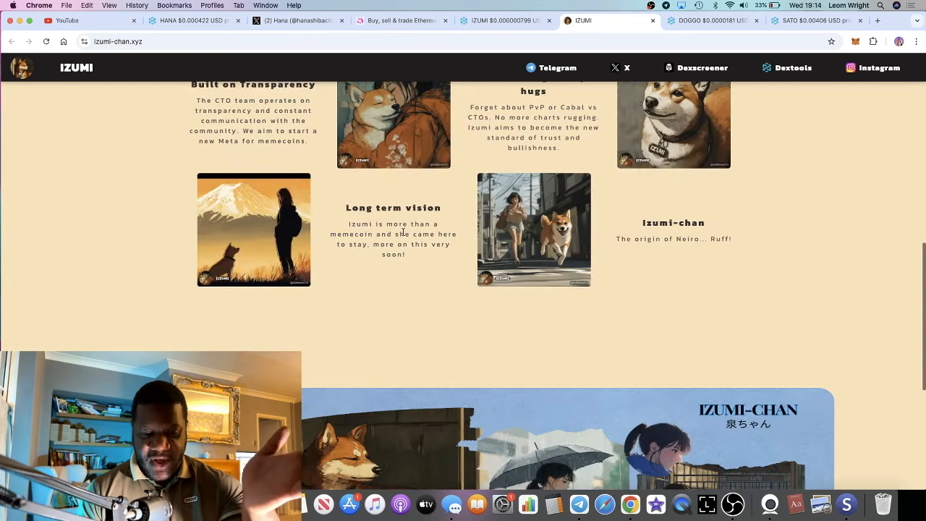
{"action": "scroll", "scroll_direction": "down", "scroll_amount": 3}
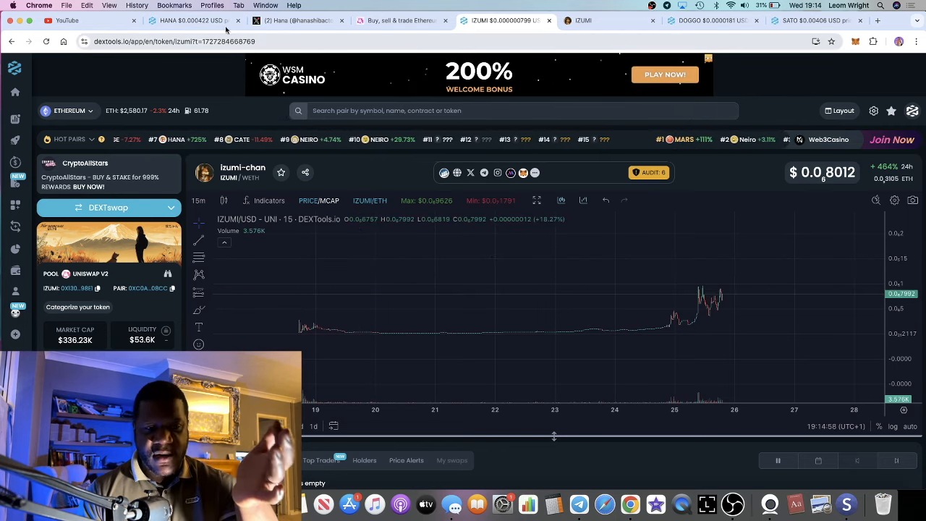
{"action": "left_click", "coordinate": [191, 20]}
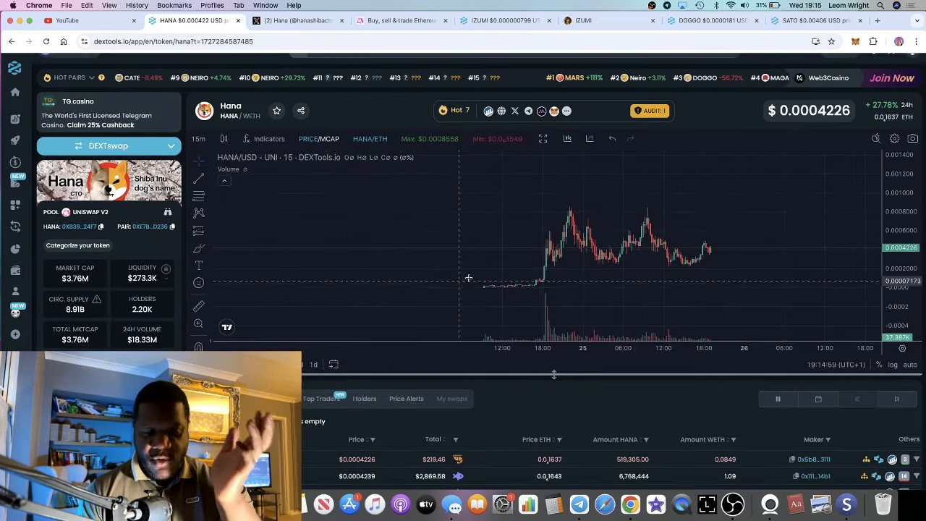
{"action": "mouse_move", "coordinate": [485, 278]}
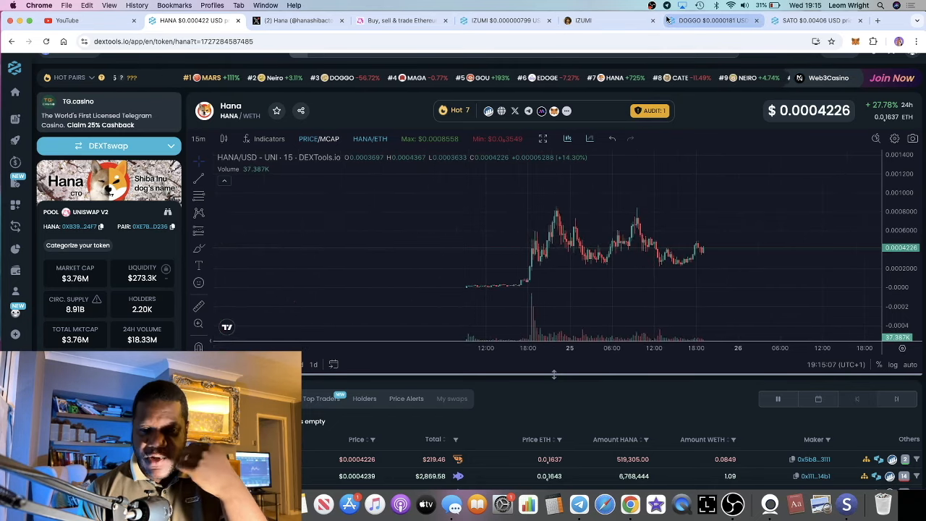
{"action": "left_click", "coordinate": [504, 20]}
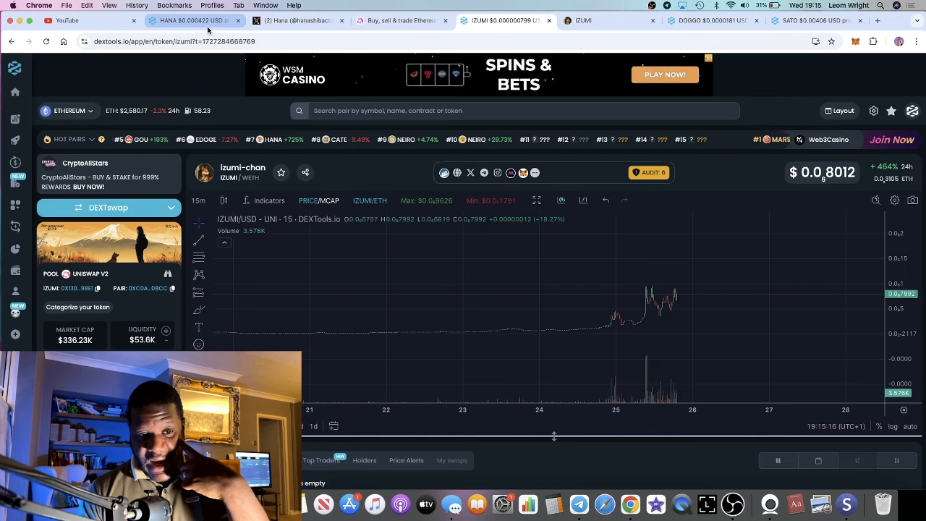
{"action": "left_click", "coordinate": [191, 20]}
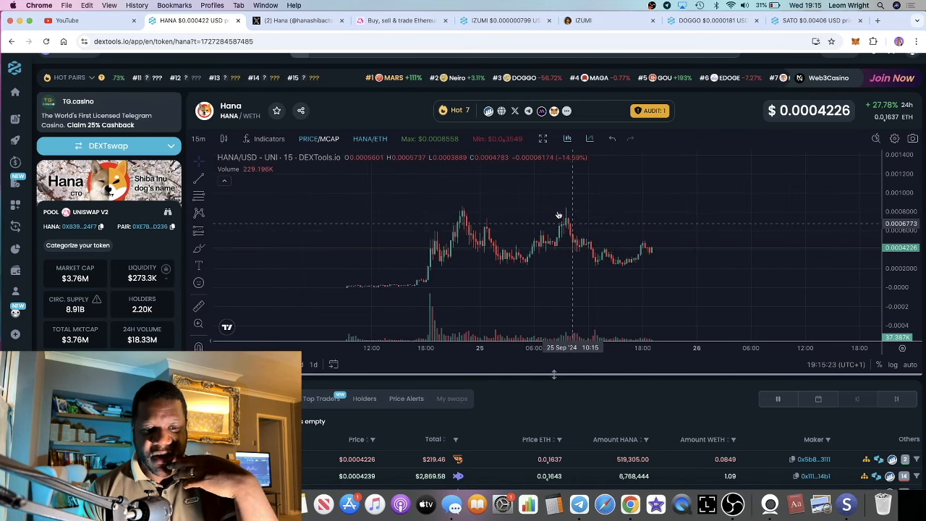
{"action": "mouse_move", "coordinate": [470, 216]}
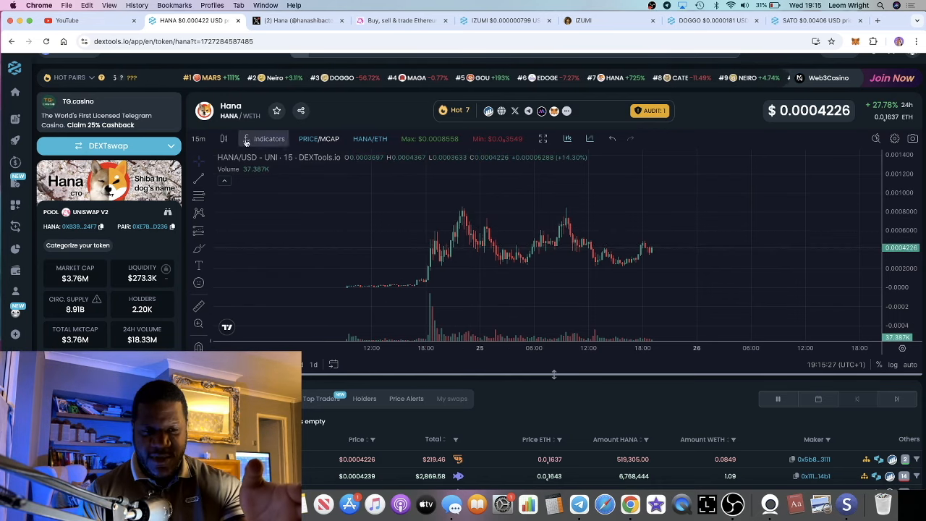
{"action": "mouse_move", "coordinate": [387, 206]}
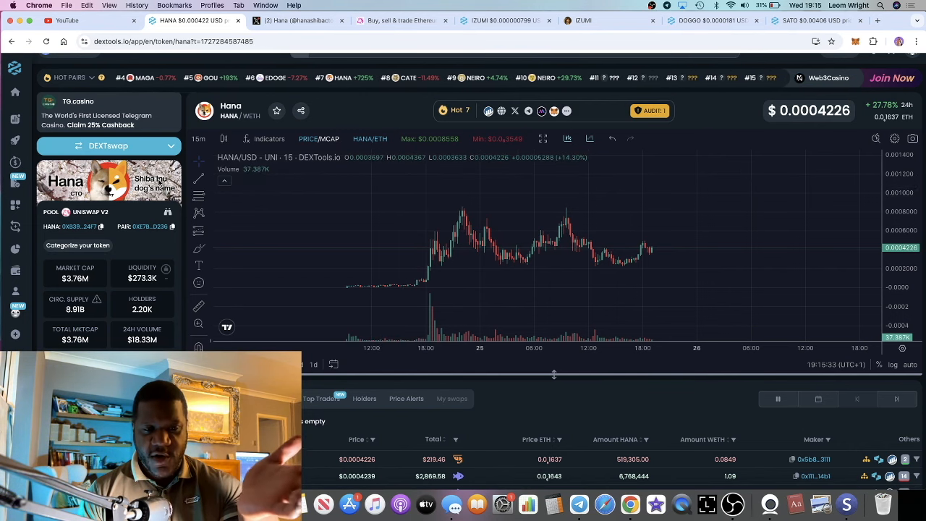
{"action": "mouse_move", "coordinate": [501, 201]}
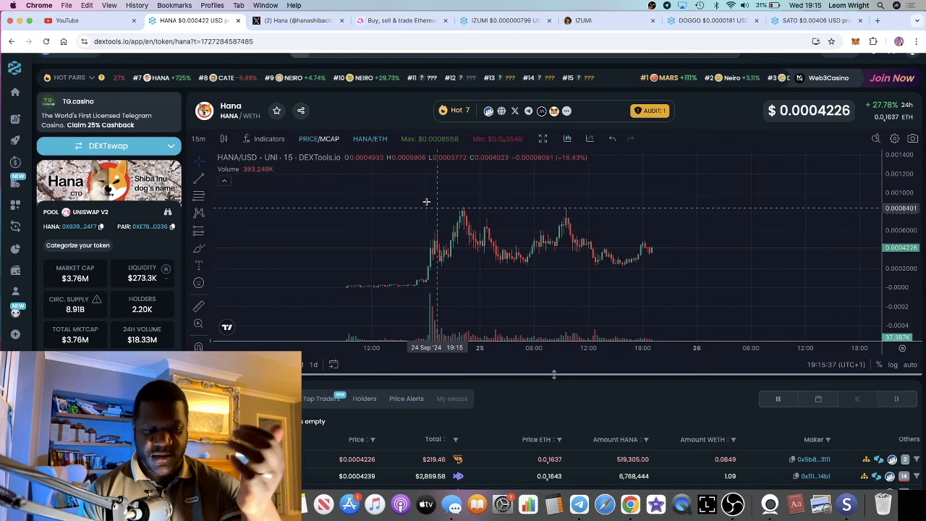
{"action": "mouse_move", "coordinate": [504, 213]}
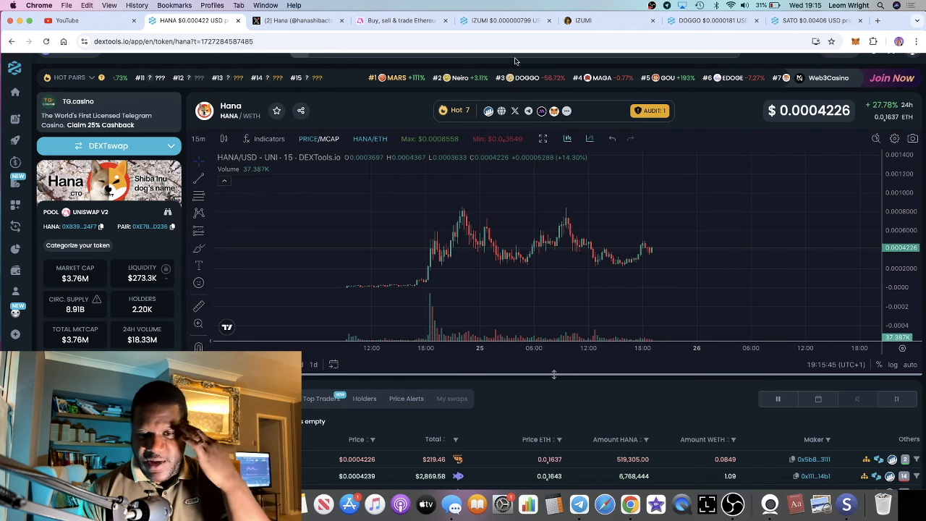
{"action": "left_click", "coordinate": [504, 20]}
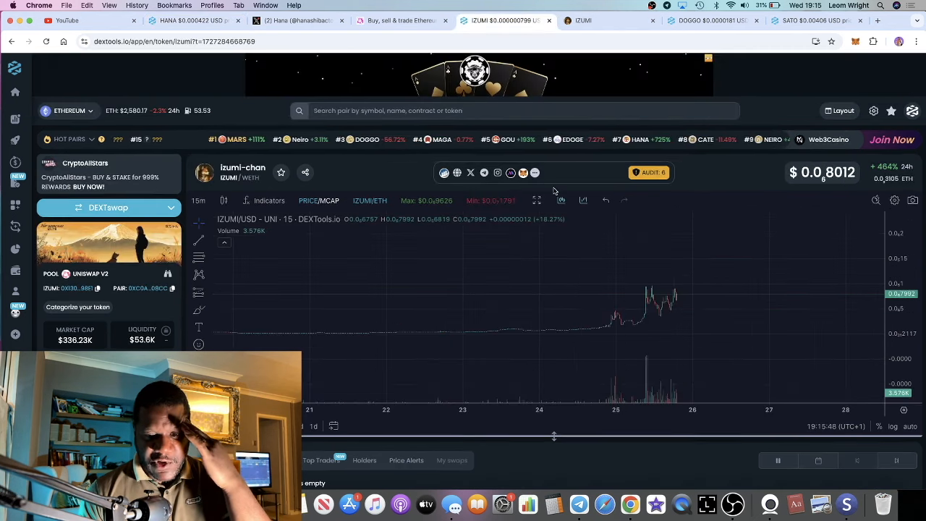